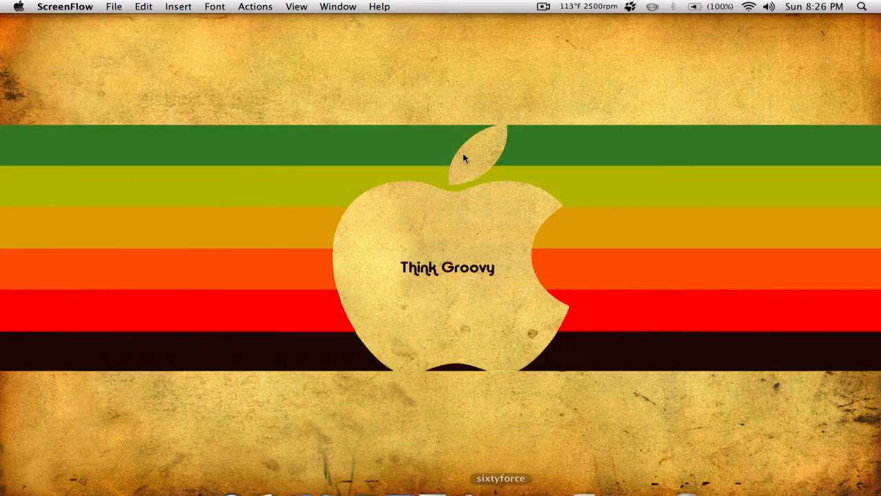
mouse_move(591, 365)
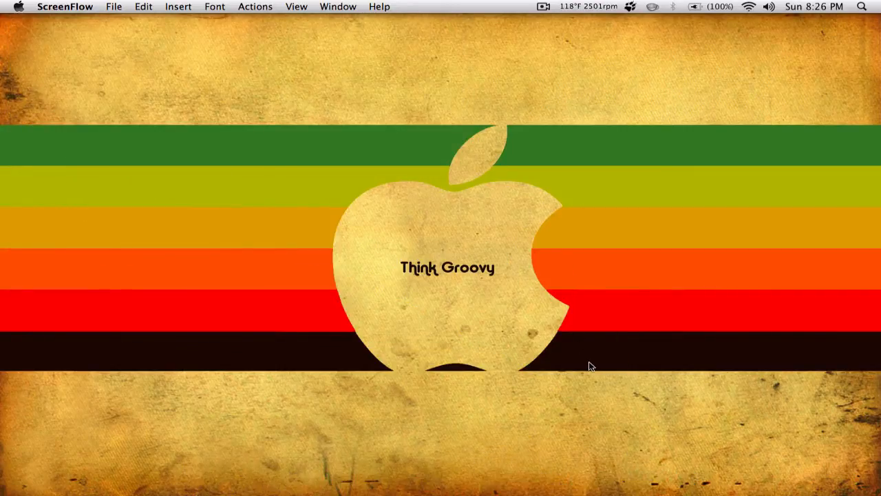
mouse_move(24, 35)
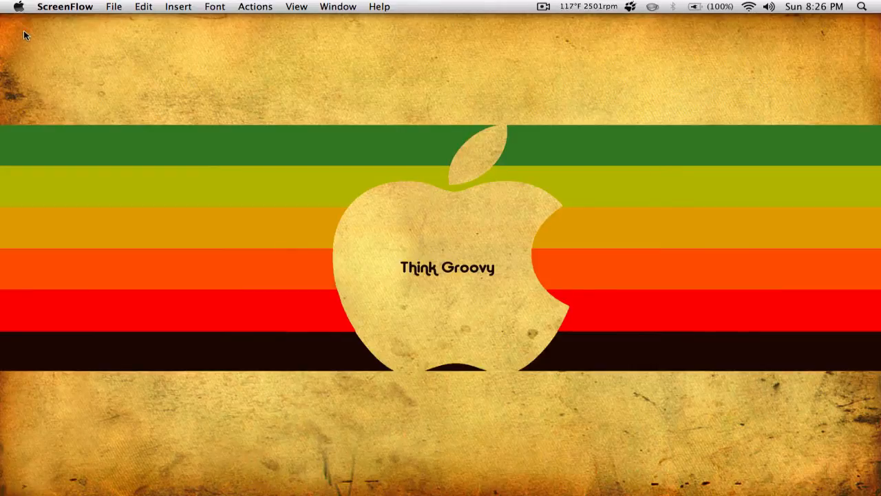
mouse_move(588, 449)
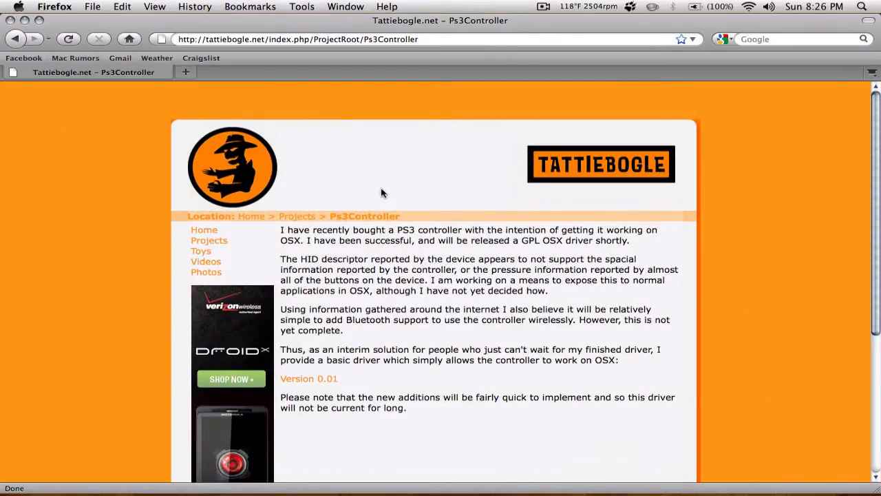
Step: Download the Version 0.01 PS3 controller driver disk image, saving it to the computer
scroll("down", 3)
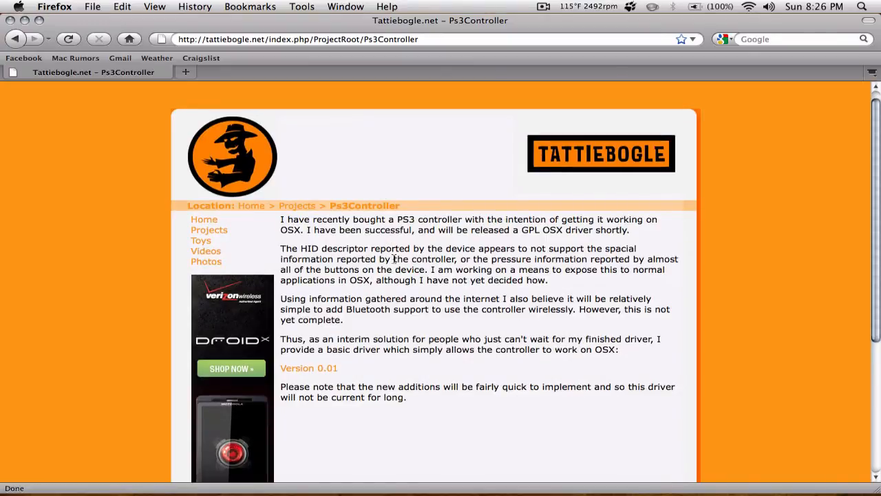
scroll("down", 3)
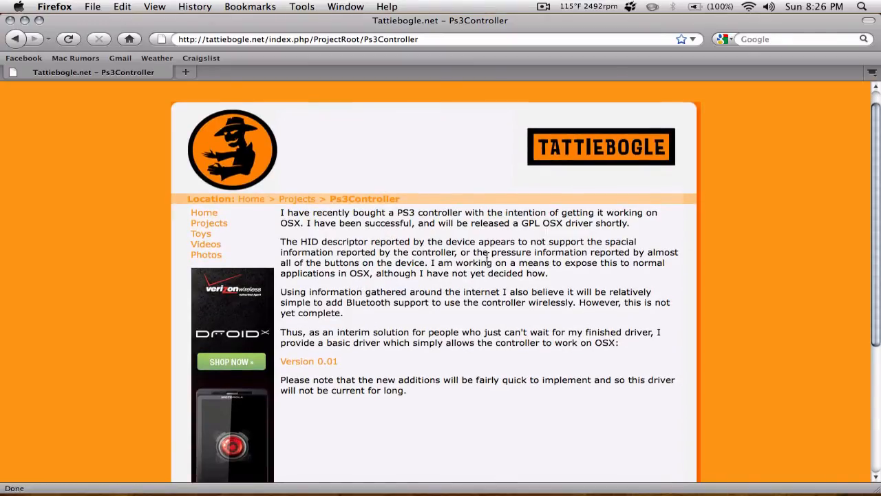
scroll("down", 3)
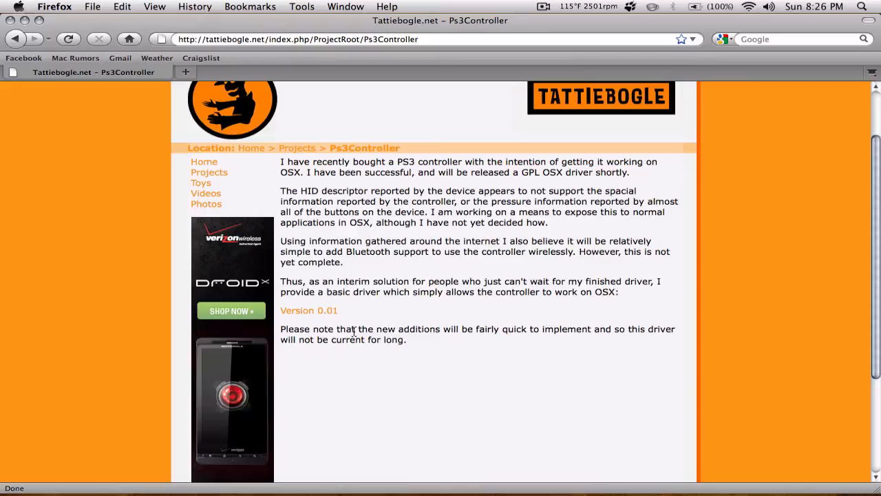
left_click(309, 311)
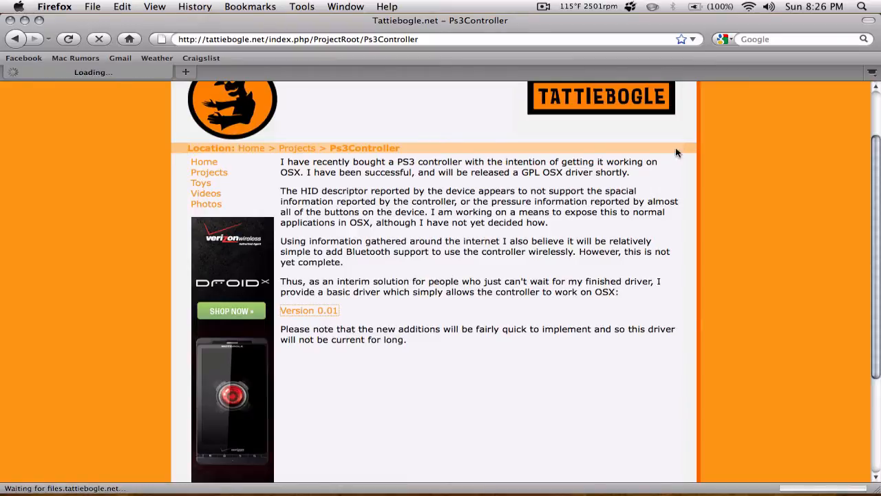
left_click(308, 310)
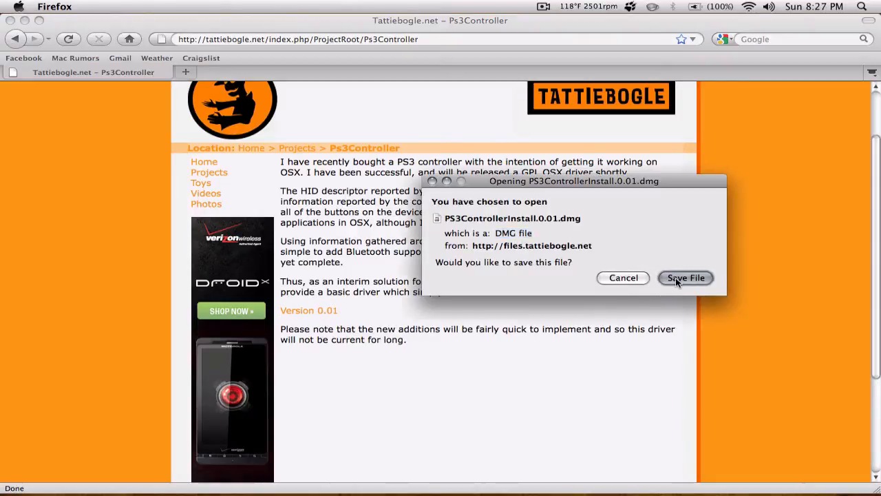
left_click(686, 278)
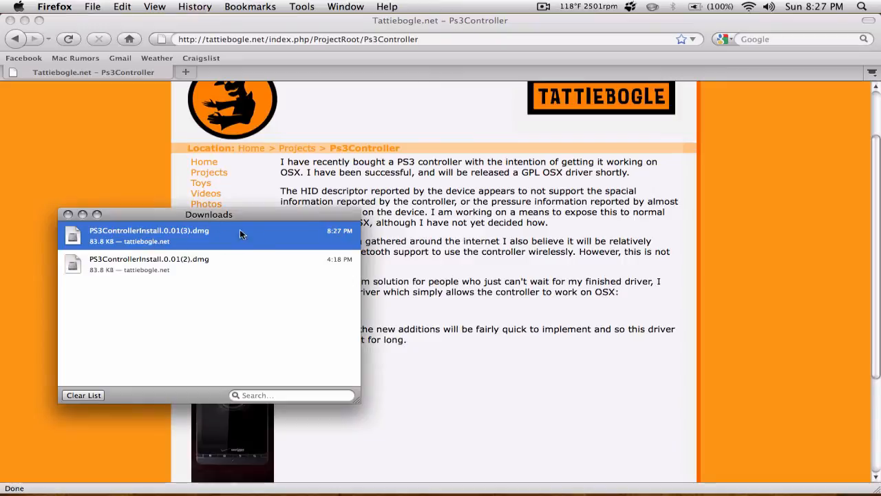
Step: Mount the downloaded PS3ControllerInstall 0.01 disk image from the recent downloads
double_click(149, 231)
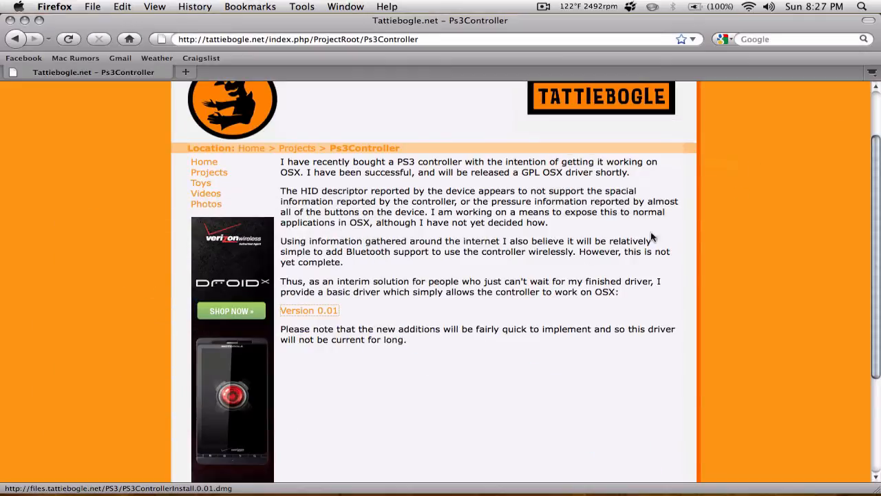
mouse_move(577, 442)
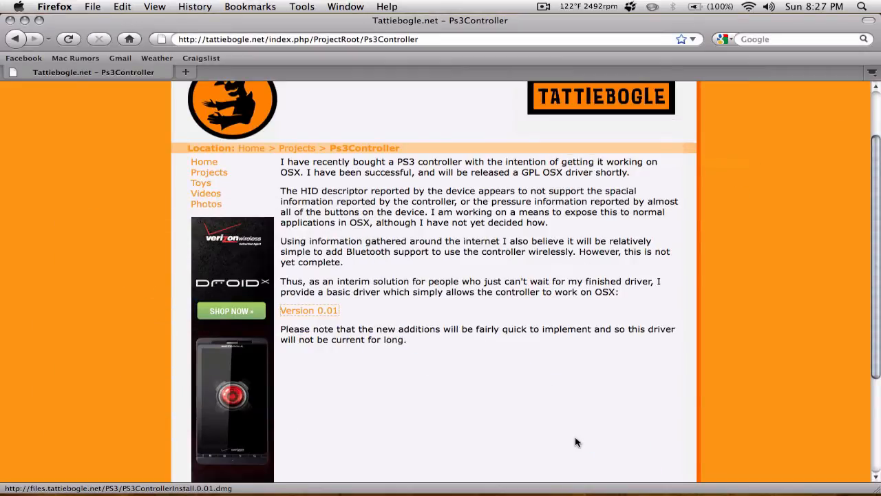
mouse_move(434, 472)
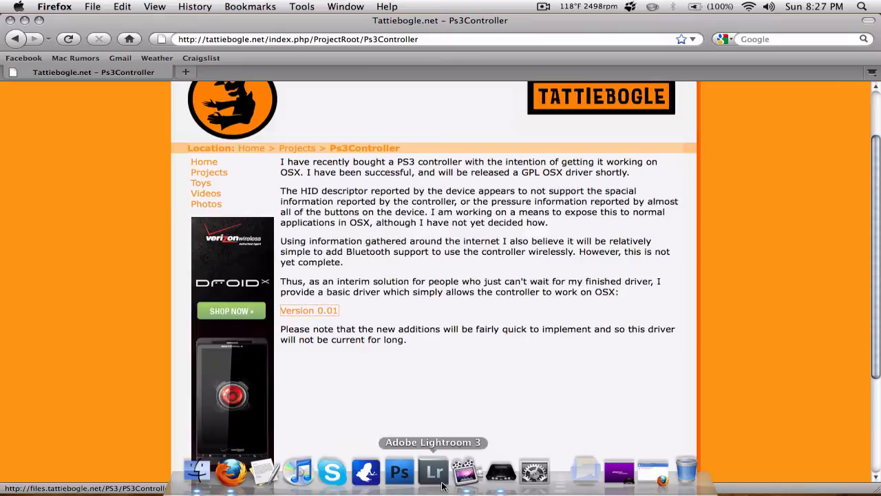
mouse_move(652, 471)
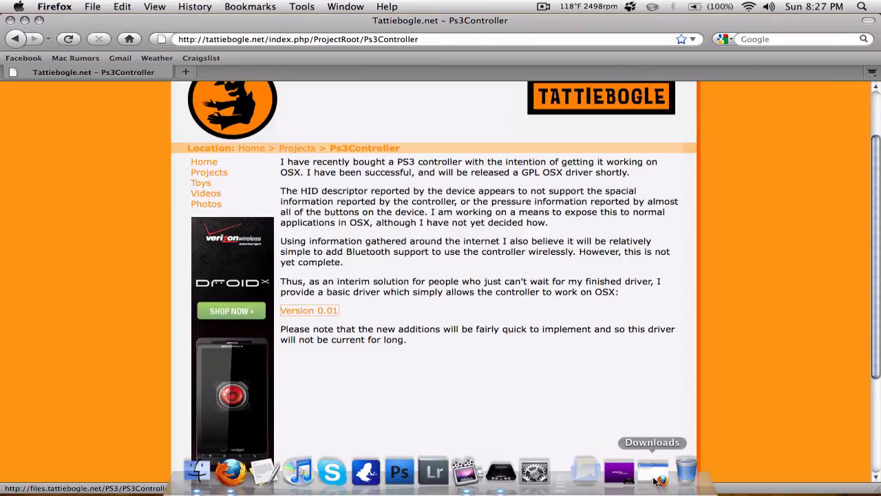
left_click(652, 472)
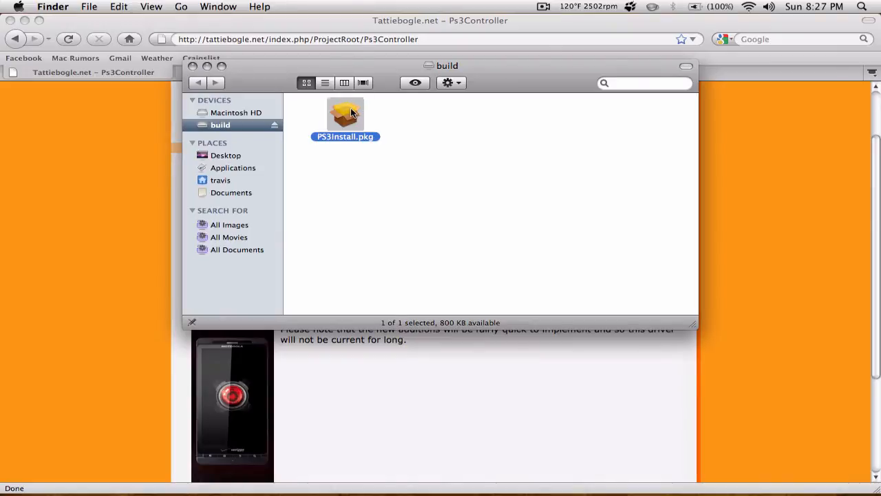
Step: Launch the PS3Install.pkg installer from the mounted driver disk
double_click(346, 117)
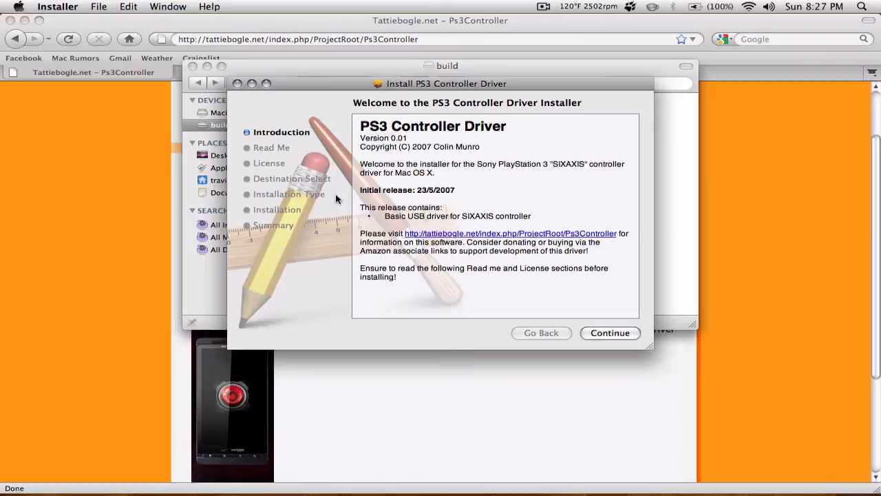
mouse_move(371, 199)
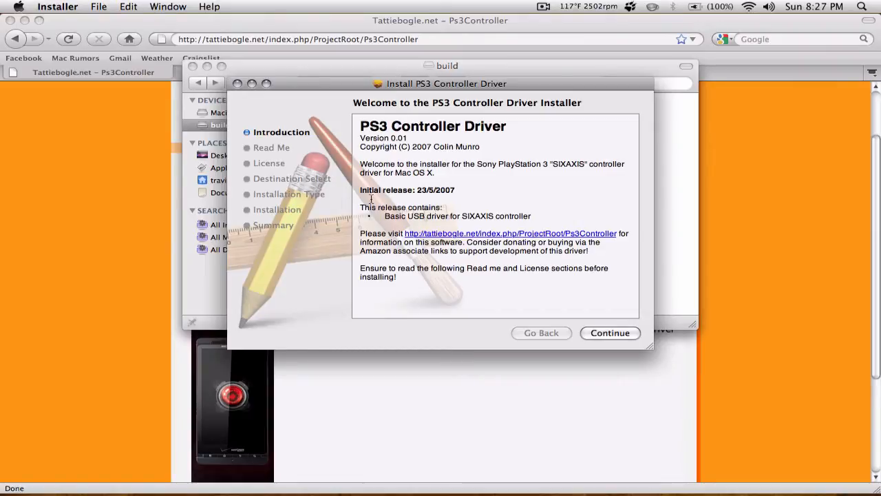
mouse_move(189, 68)
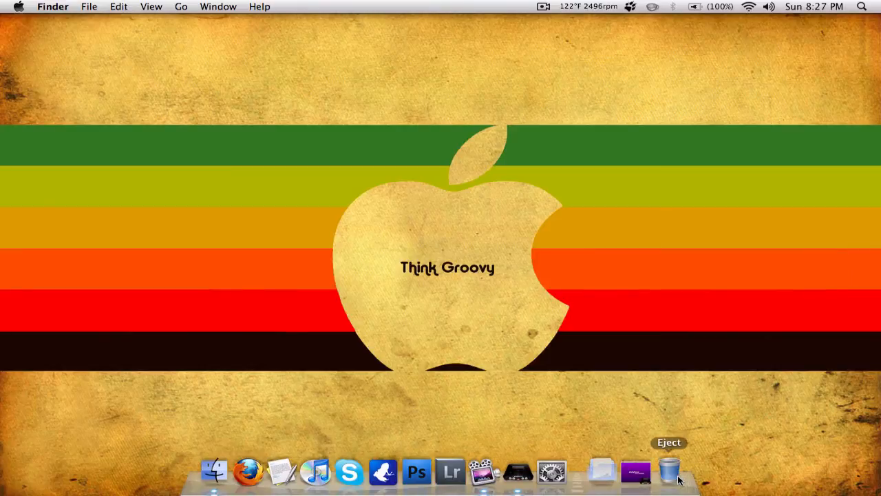
mouse_move(635, 471)
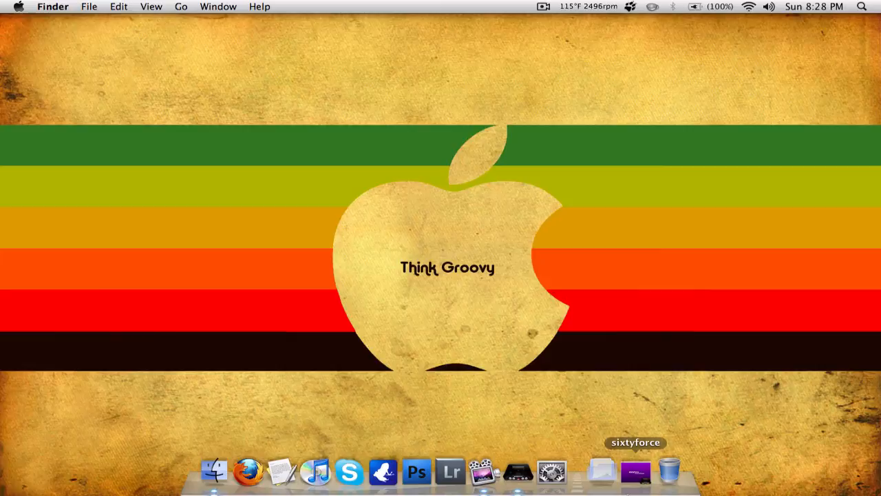
mouse_move(517, 472)
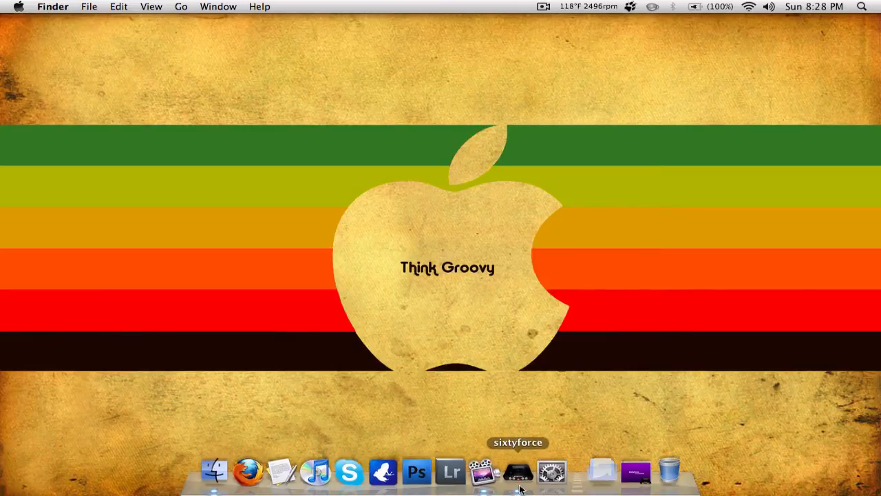
Step: Launch sixtyforce, reposition its window and bring up Configure Controllers
left_click(517, 471)
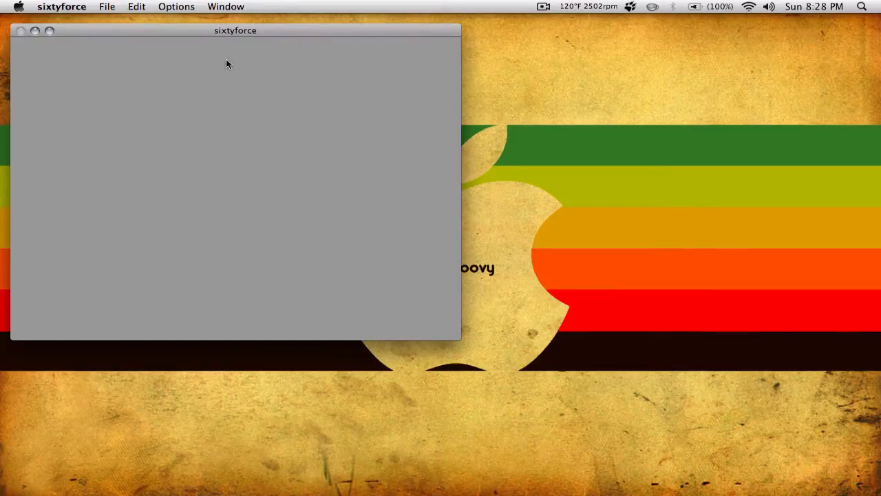
left_click_drag(235, 30, 284, 49)
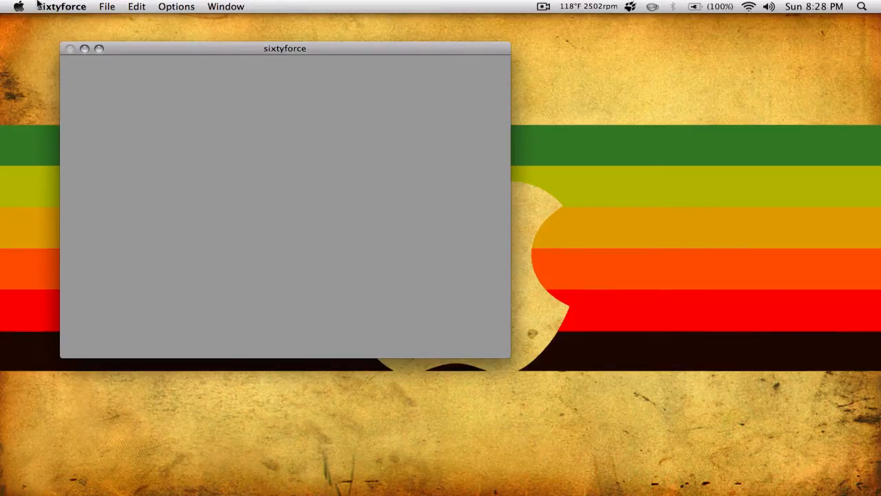
left_click(61, 6)
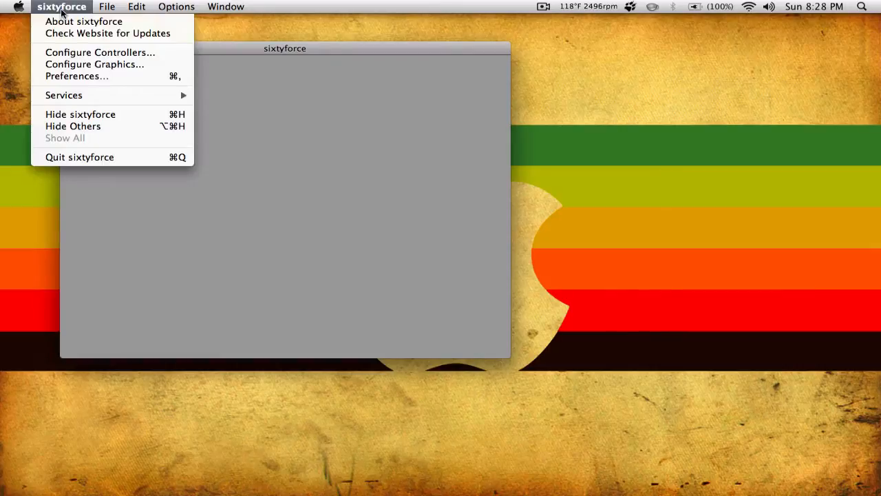
mouse_move(100, 52)
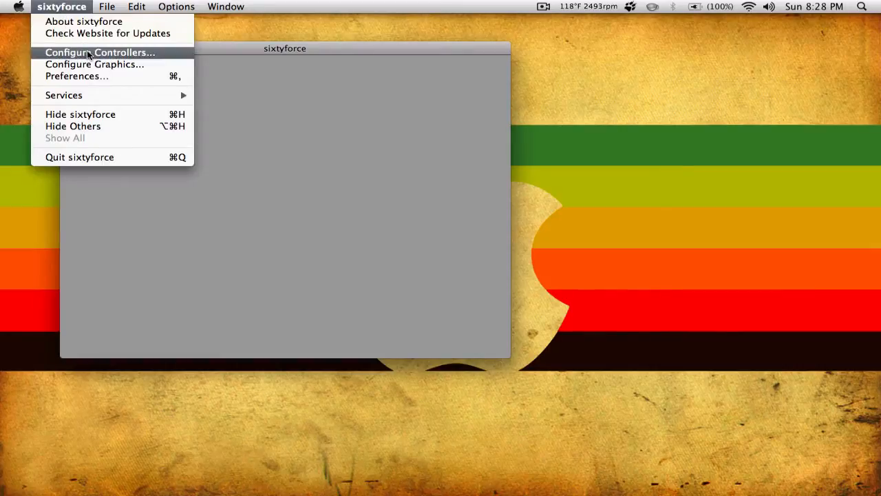
left_click(100, 52)
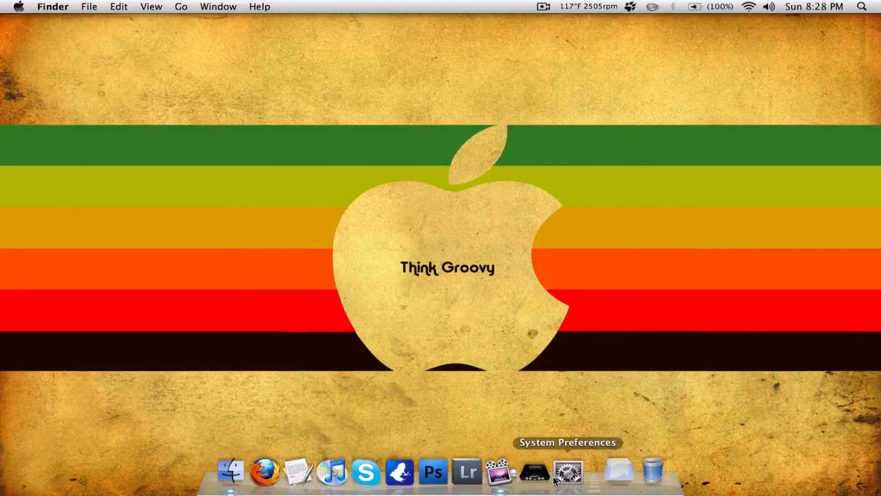
Step: Relaunch sixtyforce from the Dock so its splash screen shows, with the app menu open
left_click(534, 471)
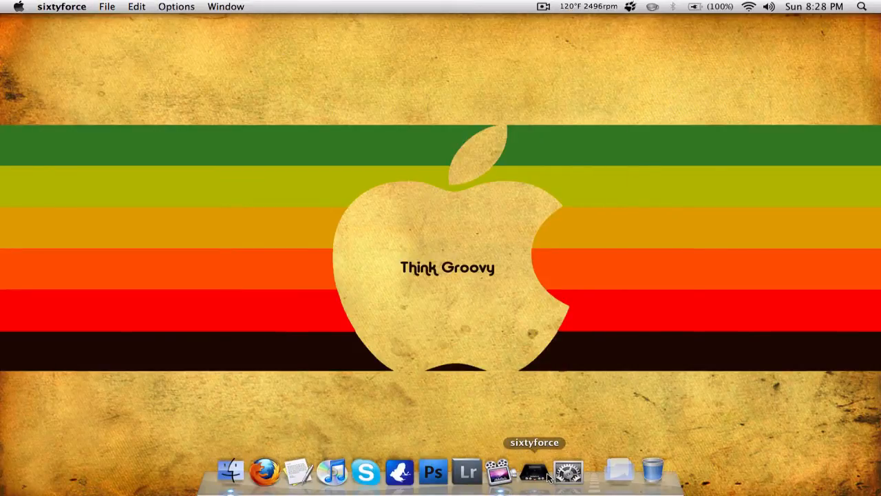
left_click(534, 471)
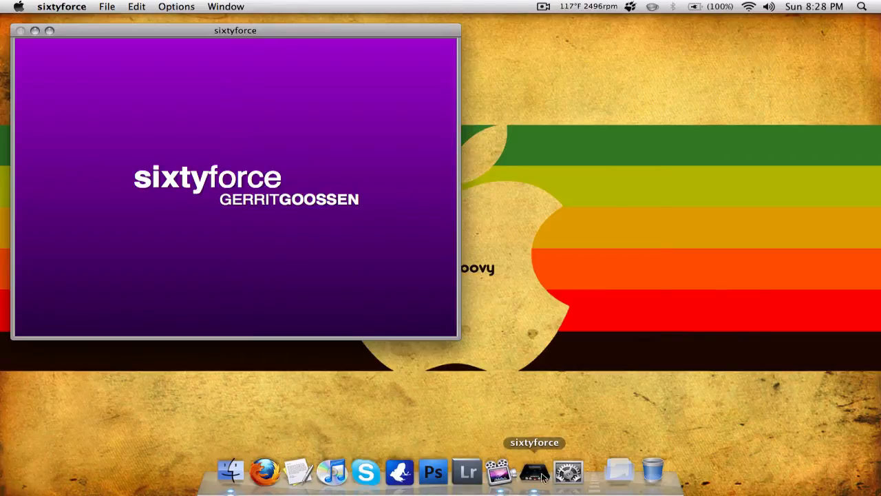
left_click(61, 6)
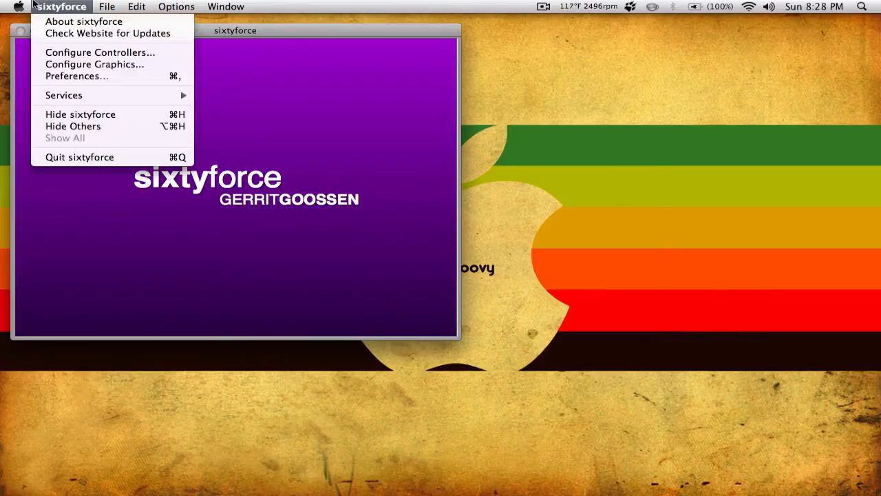
Step: Enable the PLAYSTATION(R)3 Controller in Configure Controllers and show its button mappings
left_click(99, 52)
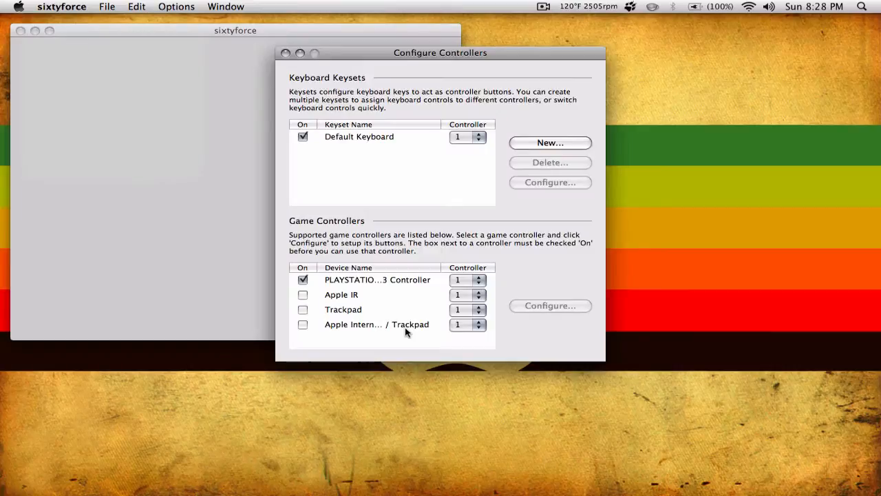
mouse_move(477, 281)
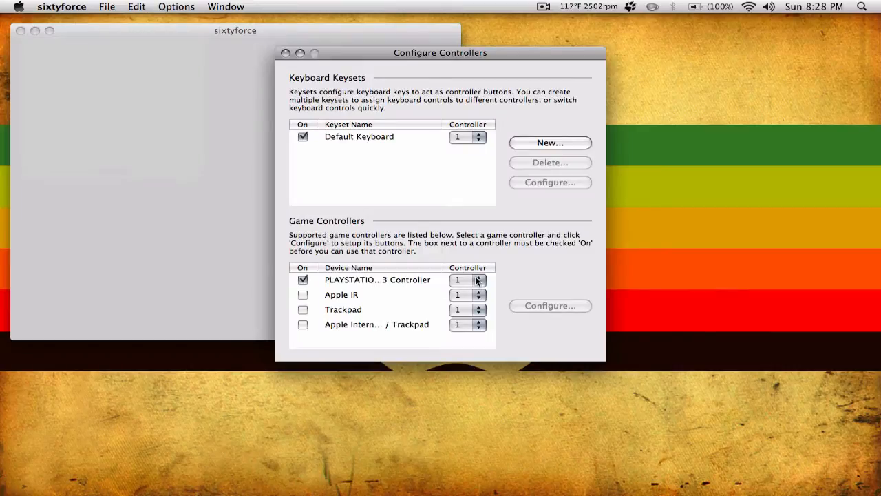
left_click(377, 280)
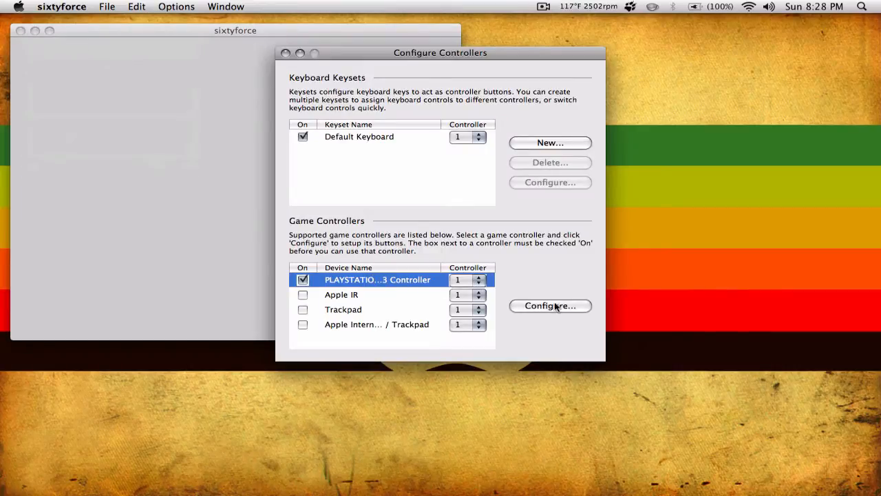
left_click(549, 305)
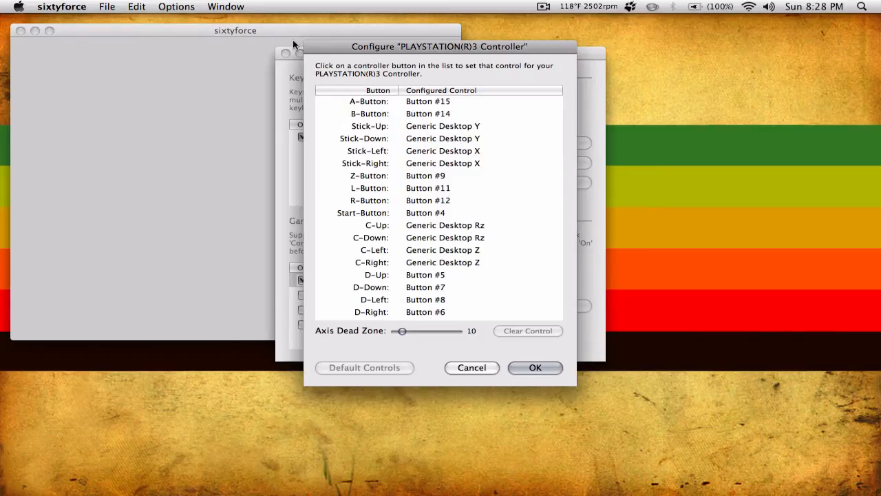
mouse_move(458, 129)
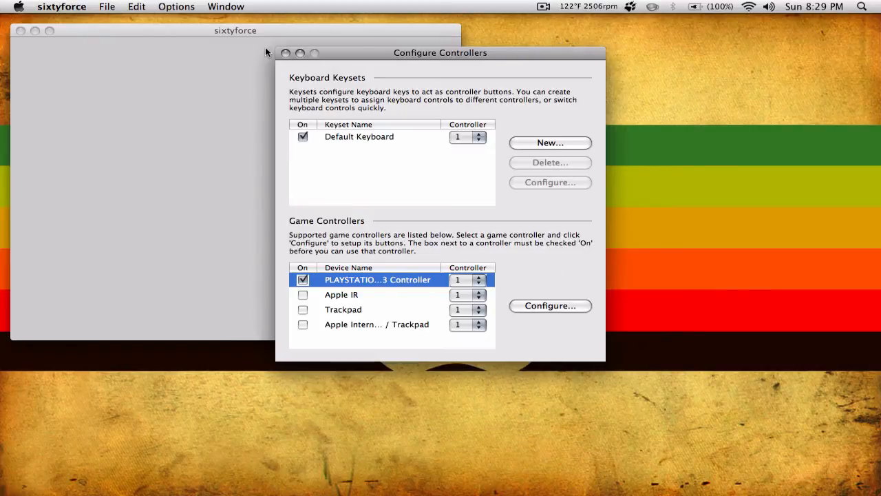
Step: Close the Configure Controllers window, keeping the PS3 controller enabled
left_click(286, 52)
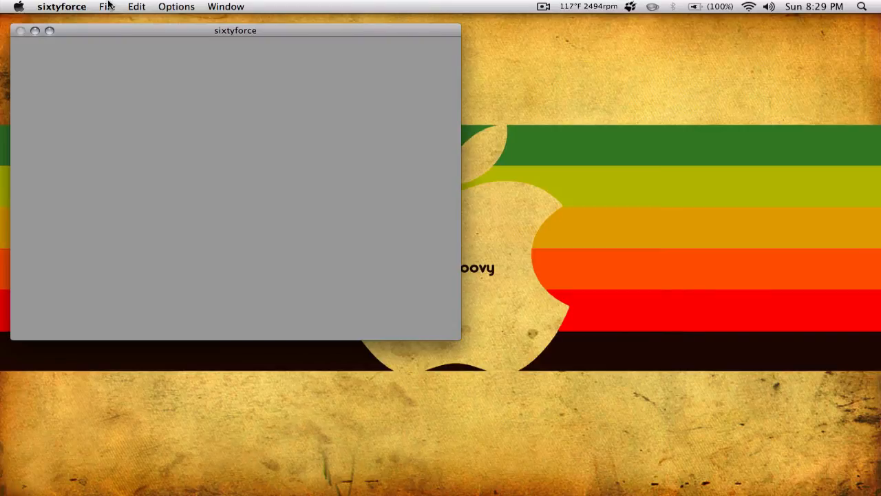
left_click(107, 7)
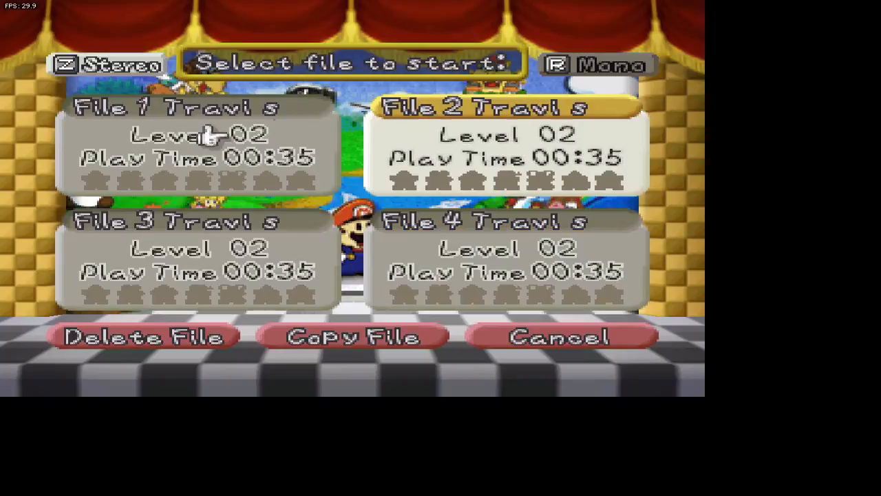
mouse_move(354, 117)
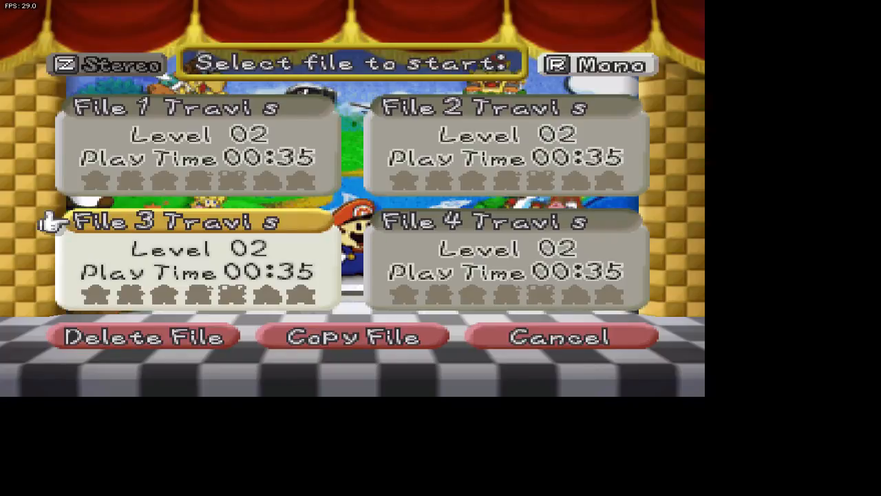
Step: Move the Paper Mario save-file selector from File 2 down to File 3
left_click(199, 220)
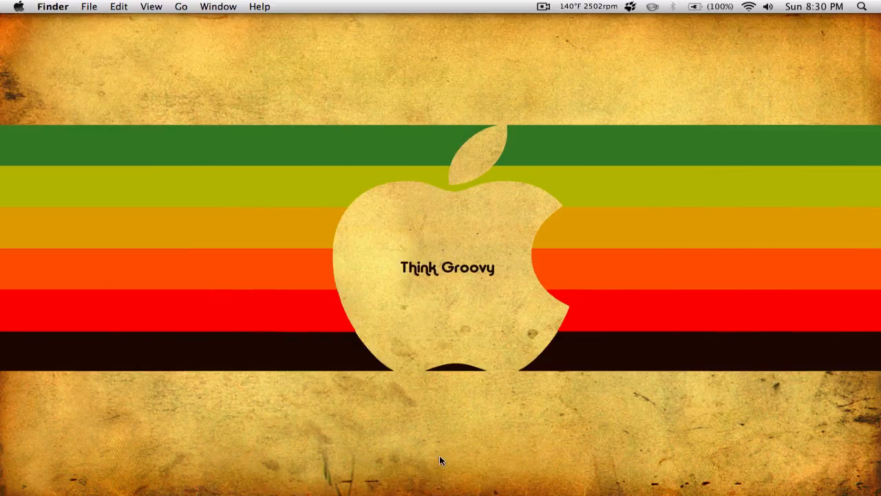
mouse_move(453, 455)
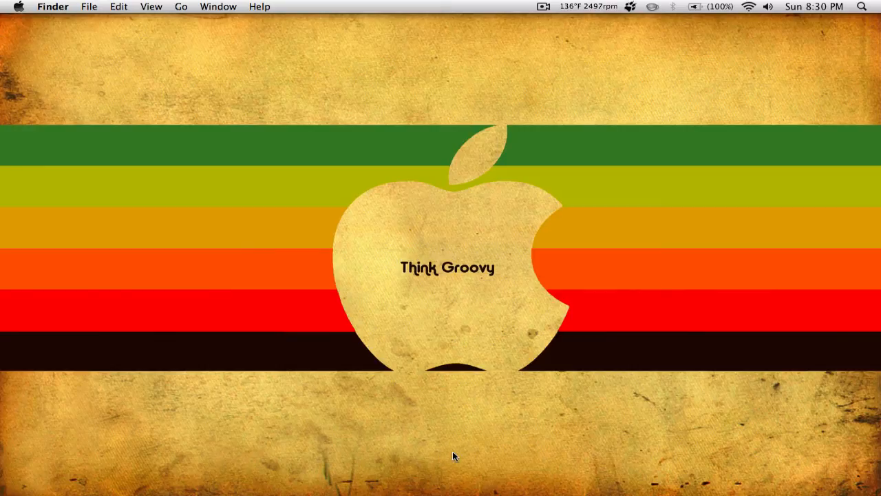
mouse_move(630, 466)
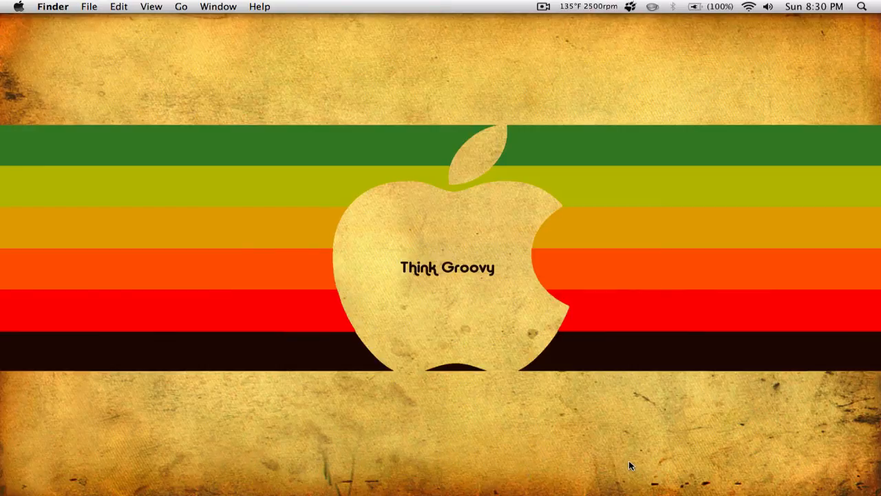